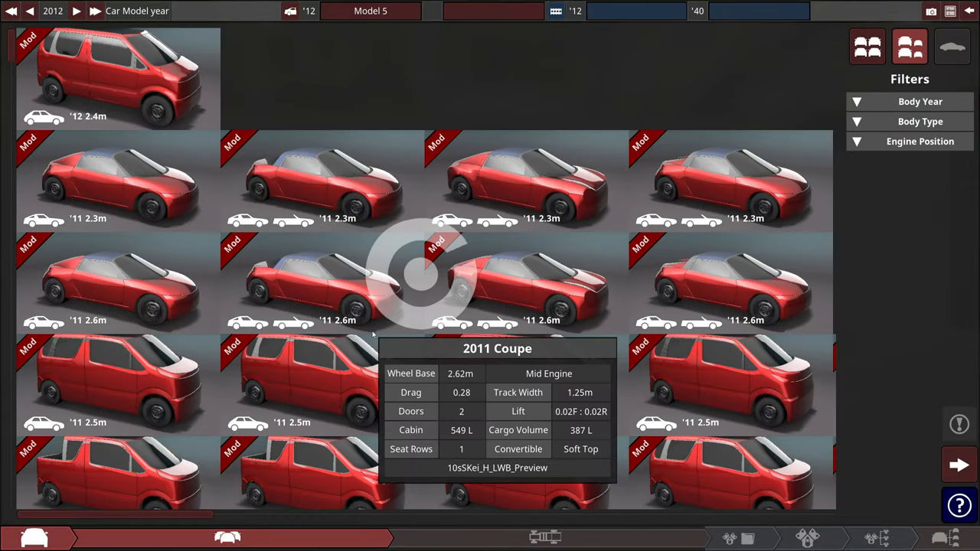
Set model year 2020 and pick the 1996 open-wheel race car body
click(95, 10)
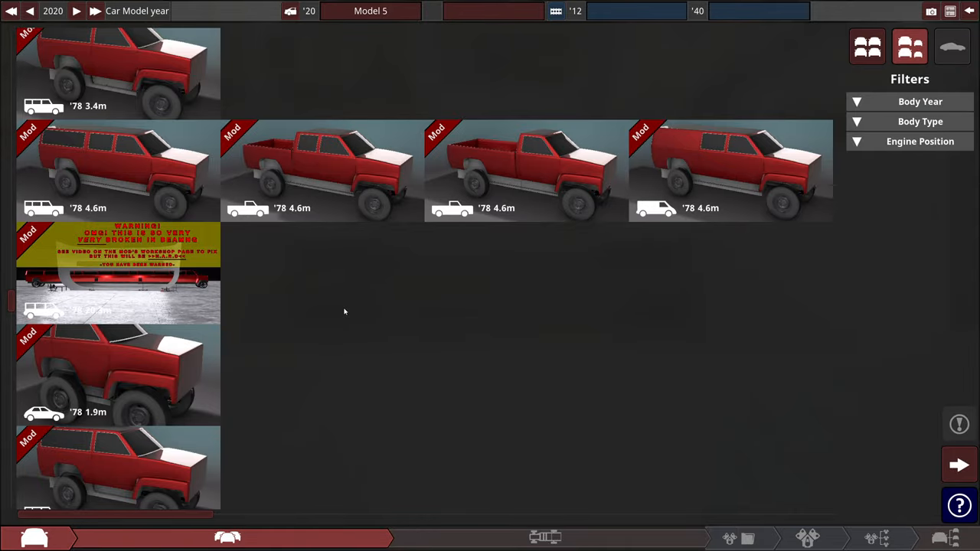
mouse_move(6, 298)
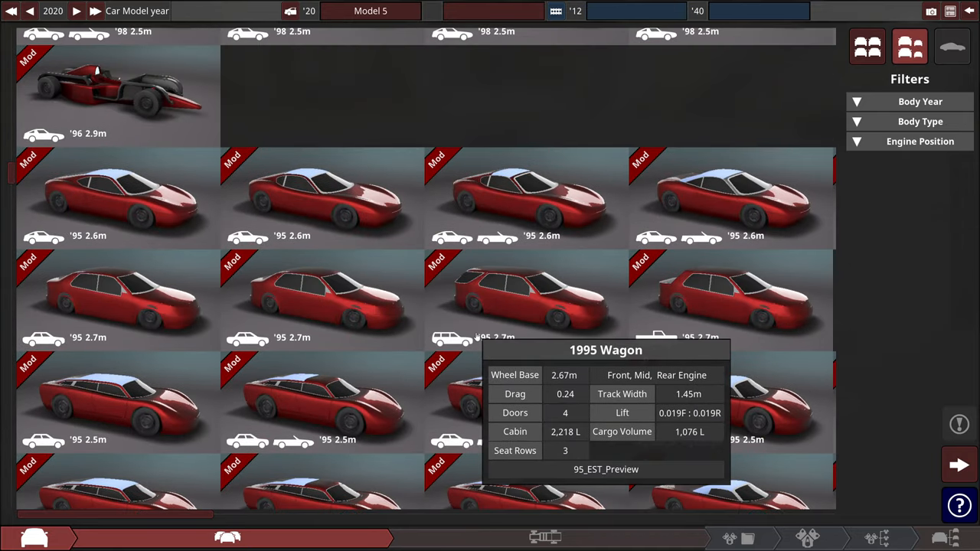
scroll(down, 3)
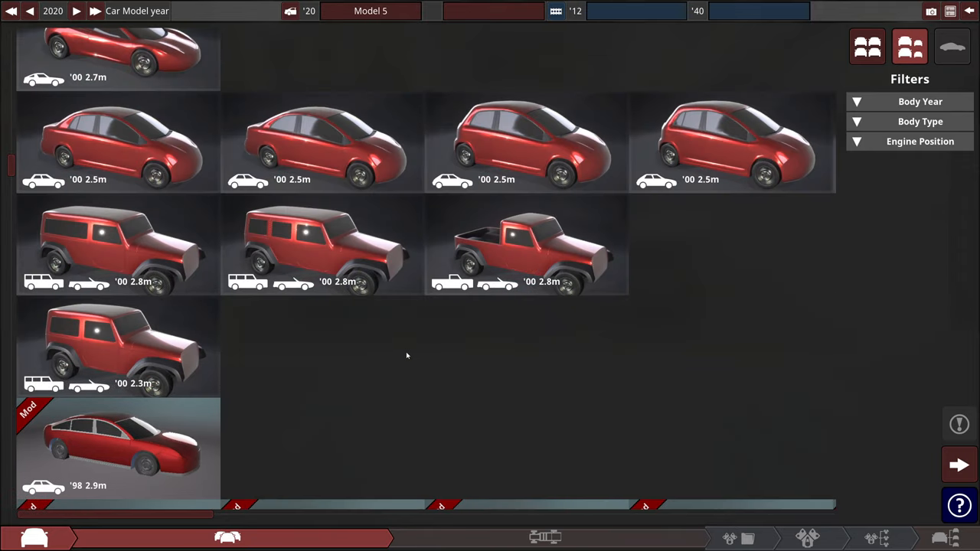
click(545, 536)
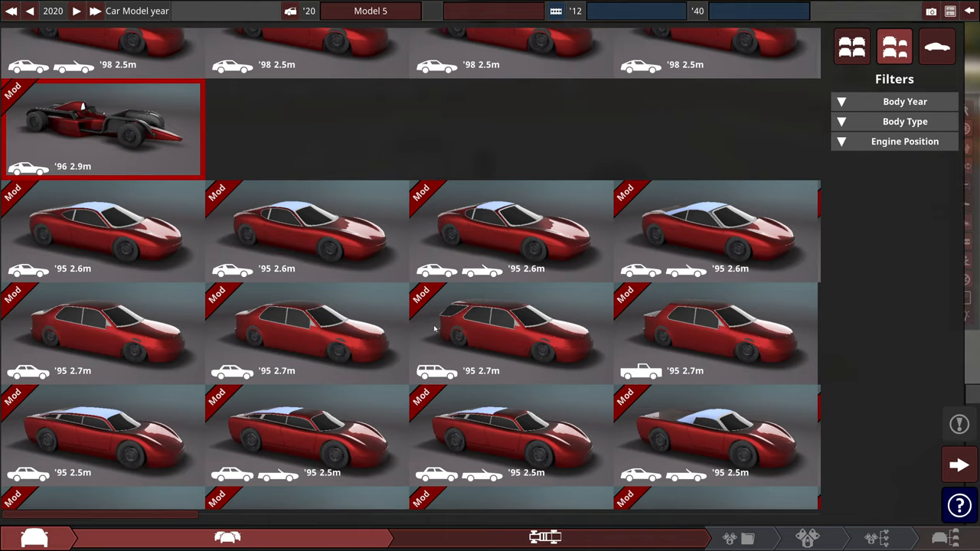
mouse_move(104, 126)
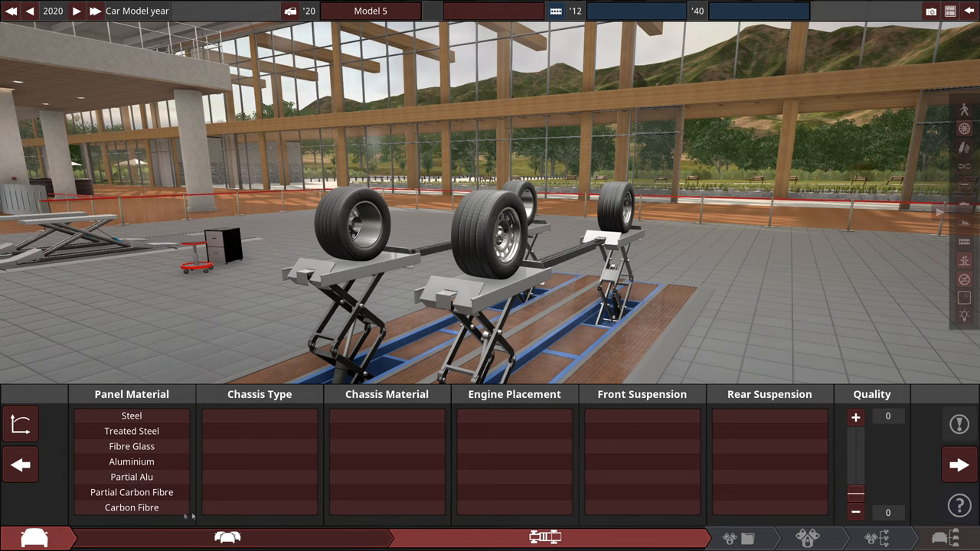
Choose carbon fibre monocoque chassis options and proceed to engine selection
click(132, 509)
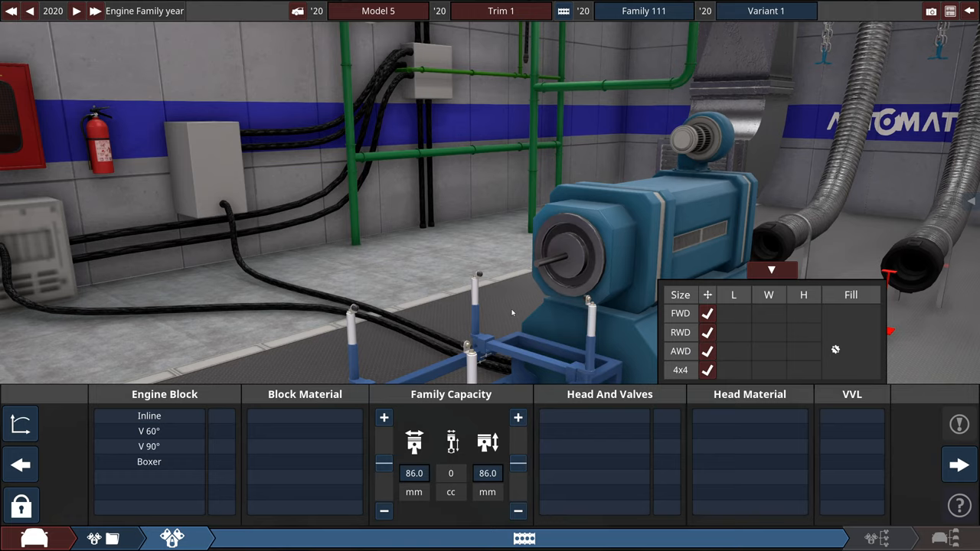
mouse_move(502, 316)
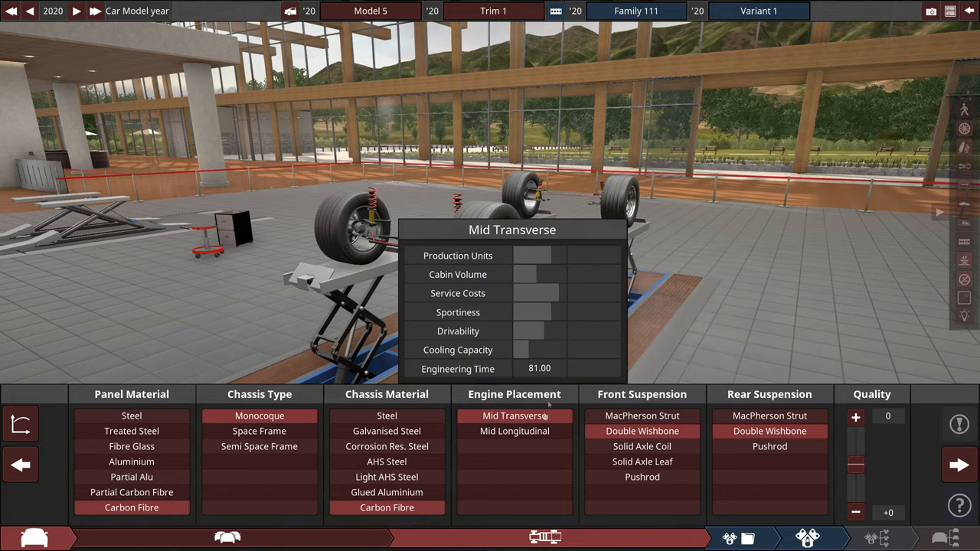
click(959, 465)
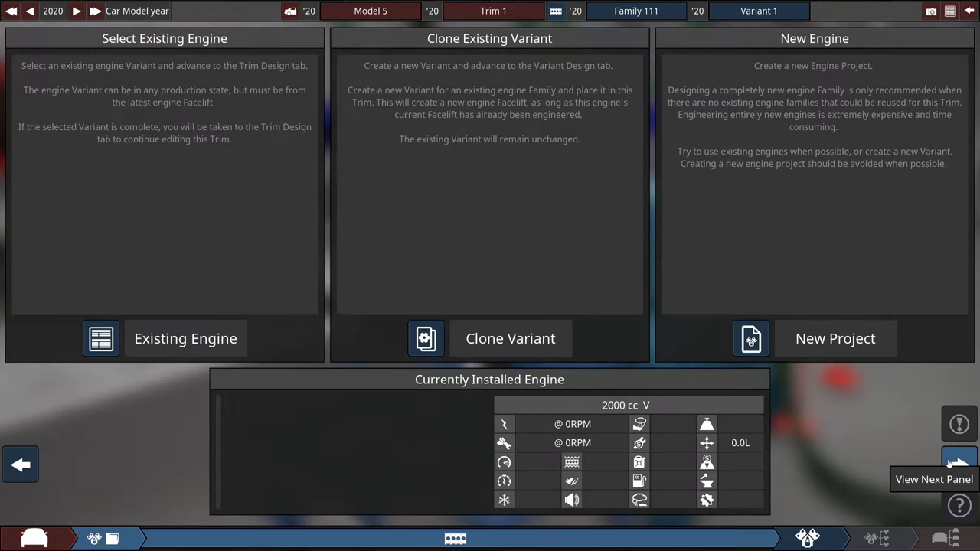
Reuse an existing engine, set VVT on all cams, and reach the valve cover material list
click(835, 338)
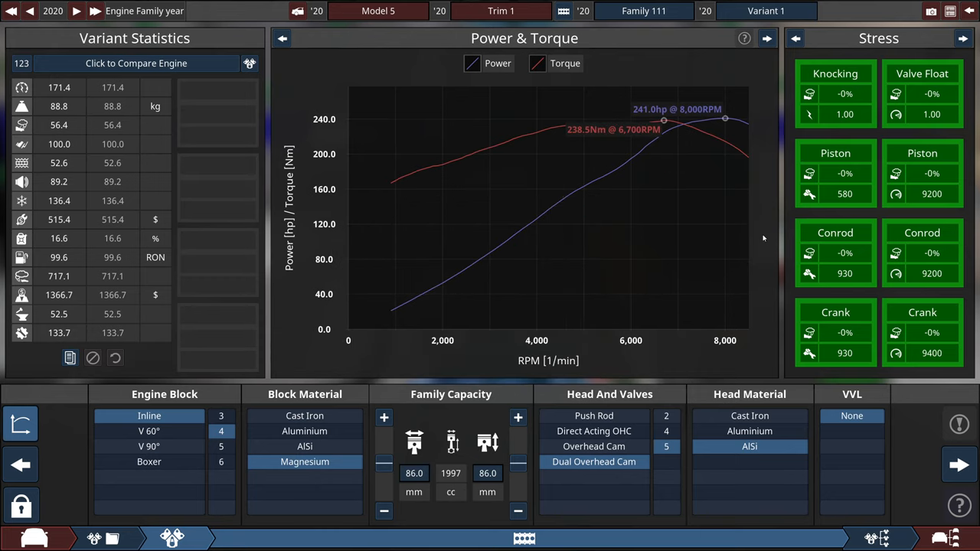
click(958, 466)
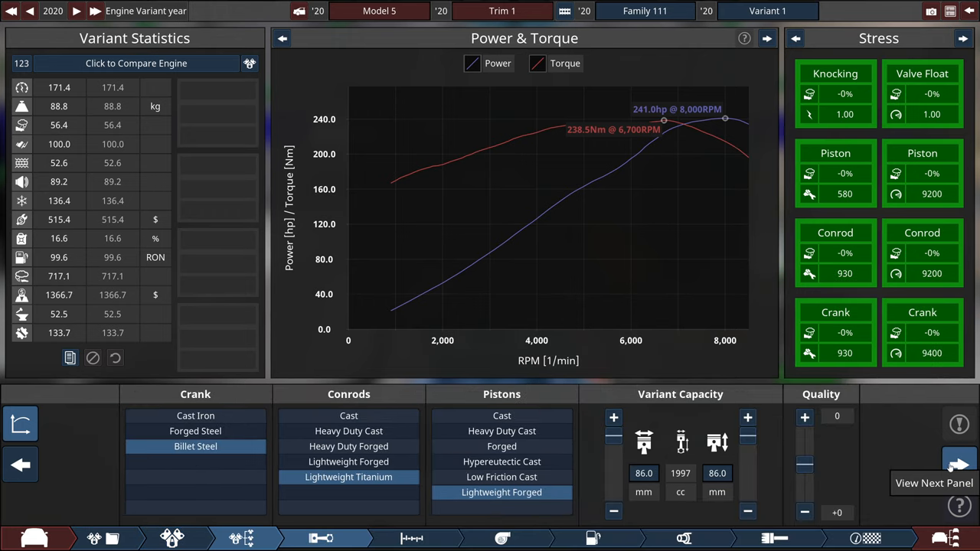
click(412, 539)
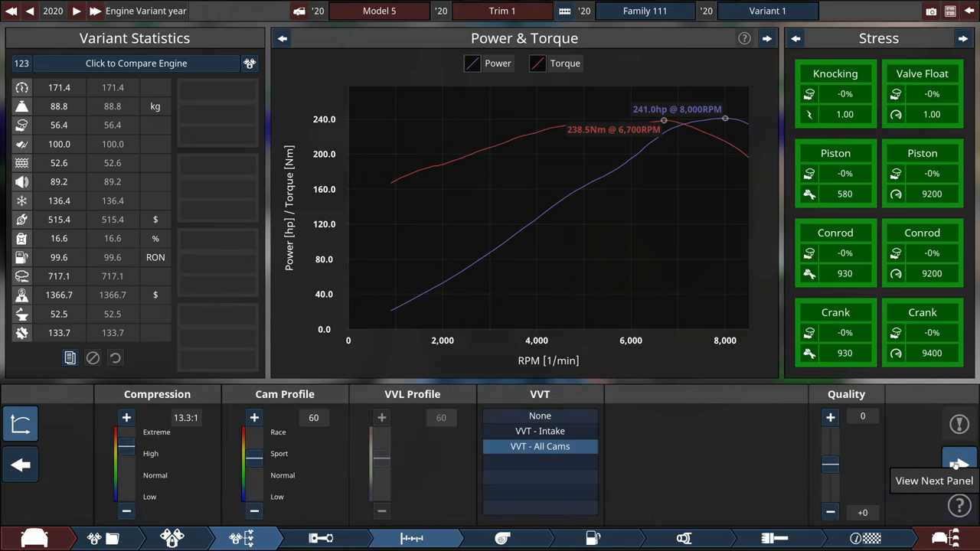
click(502, 539)
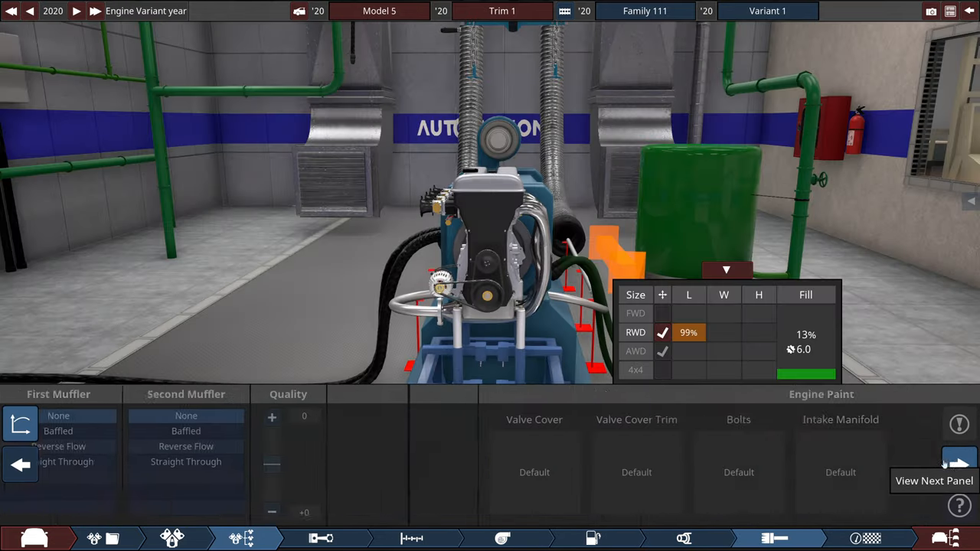
click(958, 466)
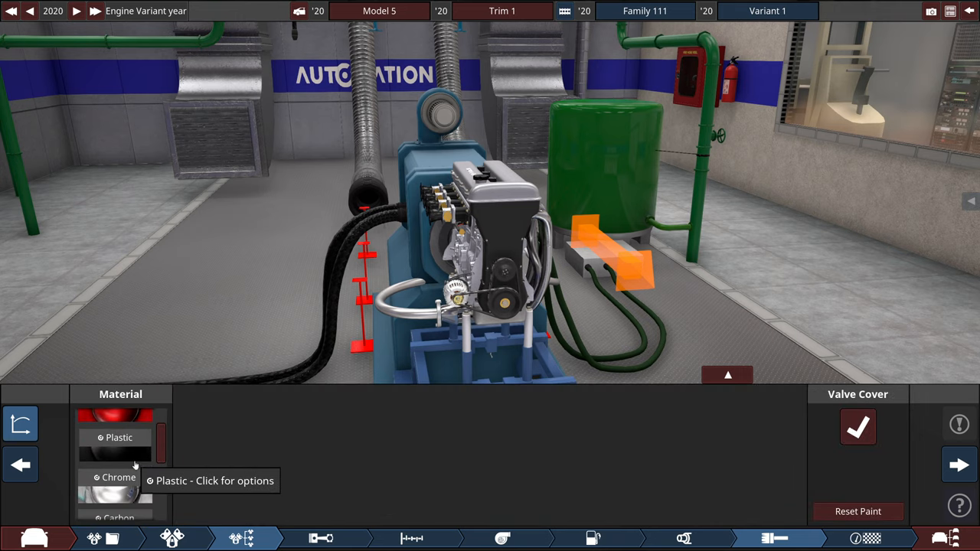
click(120, 459)
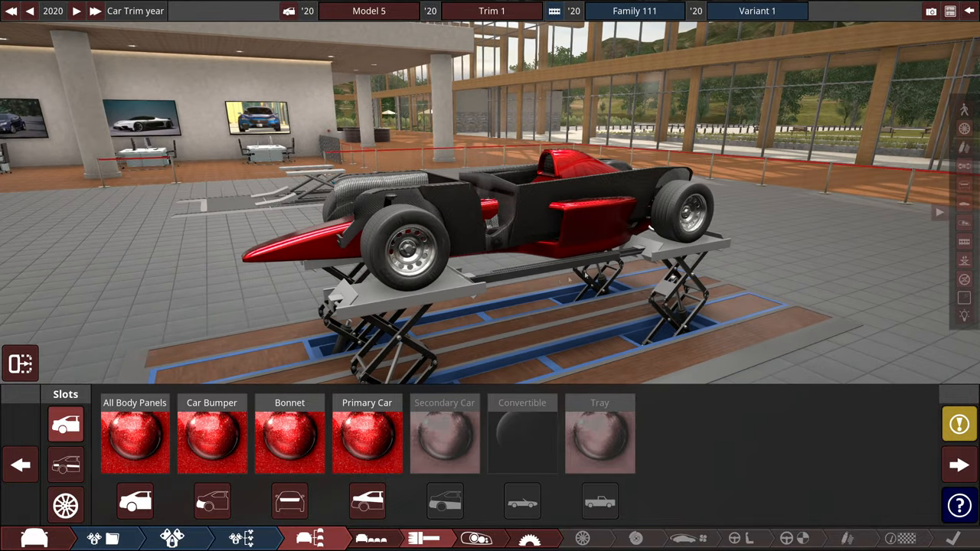
Create a new dark grey paint for all body panels and return to the trim paint slots
click(135, 436)
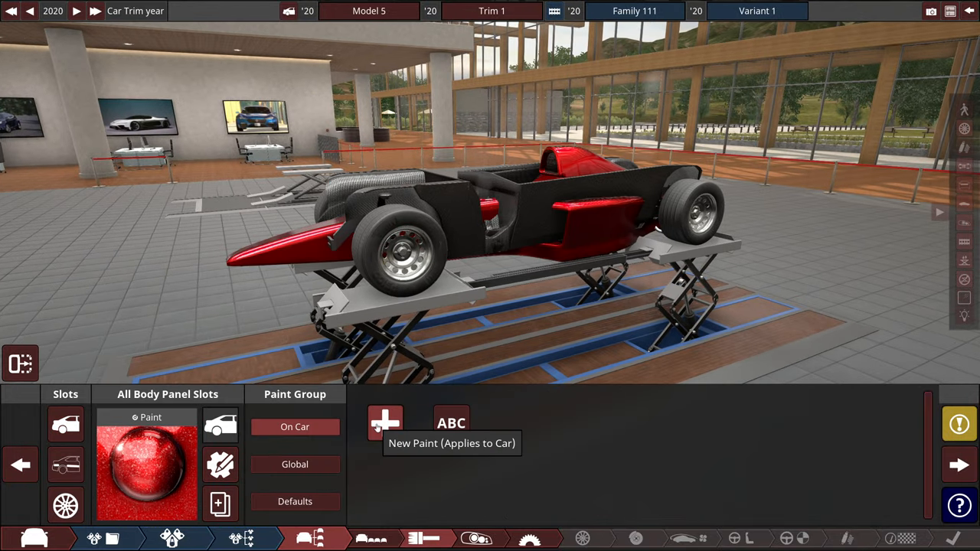
click(384, 423)
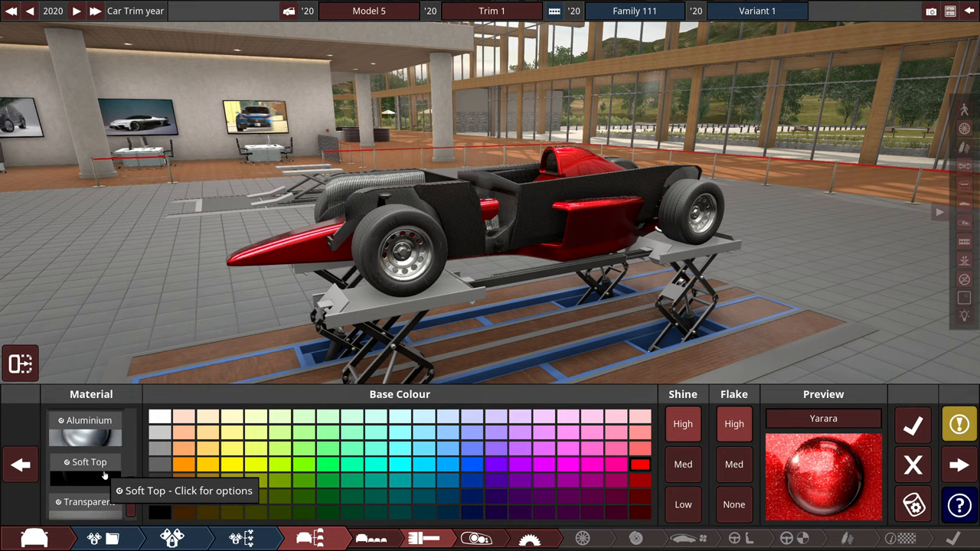
click(89, 502)
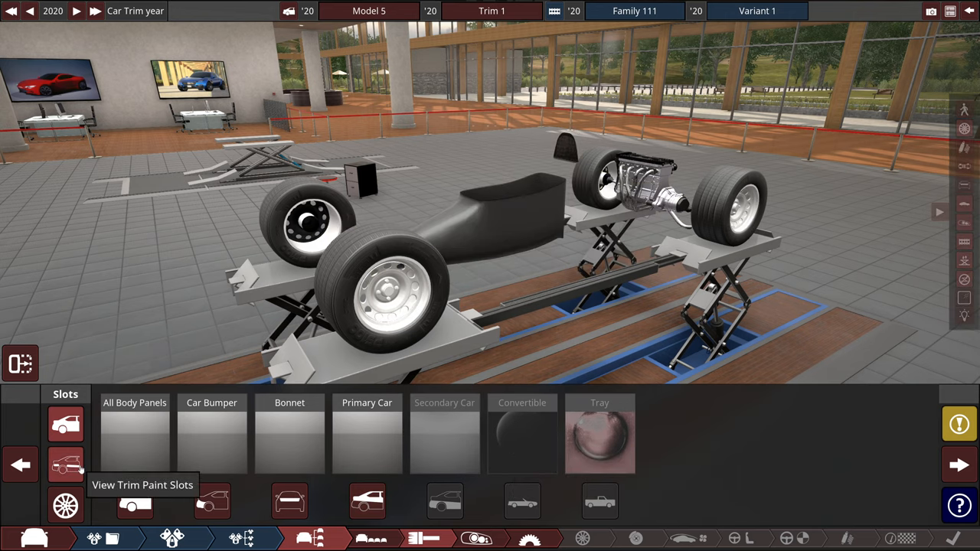
click(64, 465)
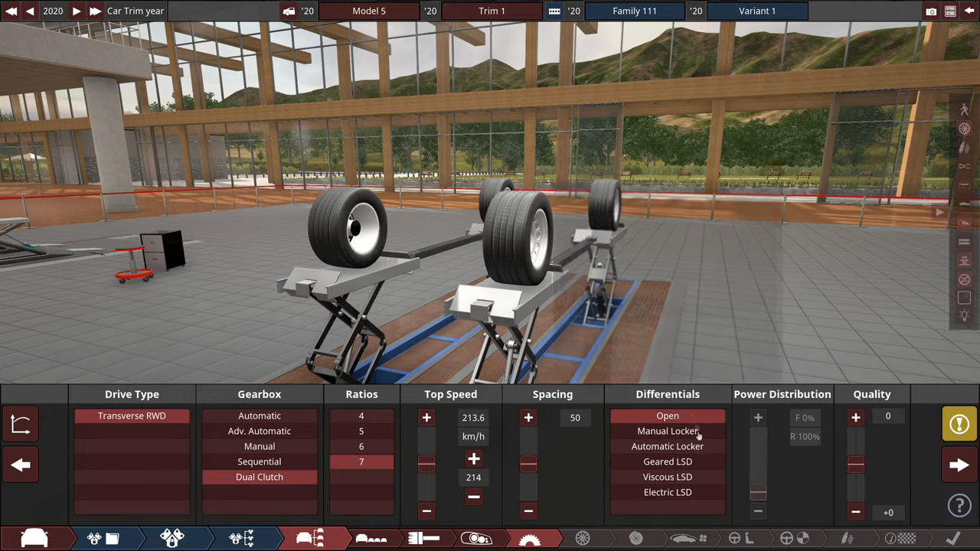
Choose the differential type for the transverse RWD seven-speed dual-clutch drivetrain
click(582, 539)
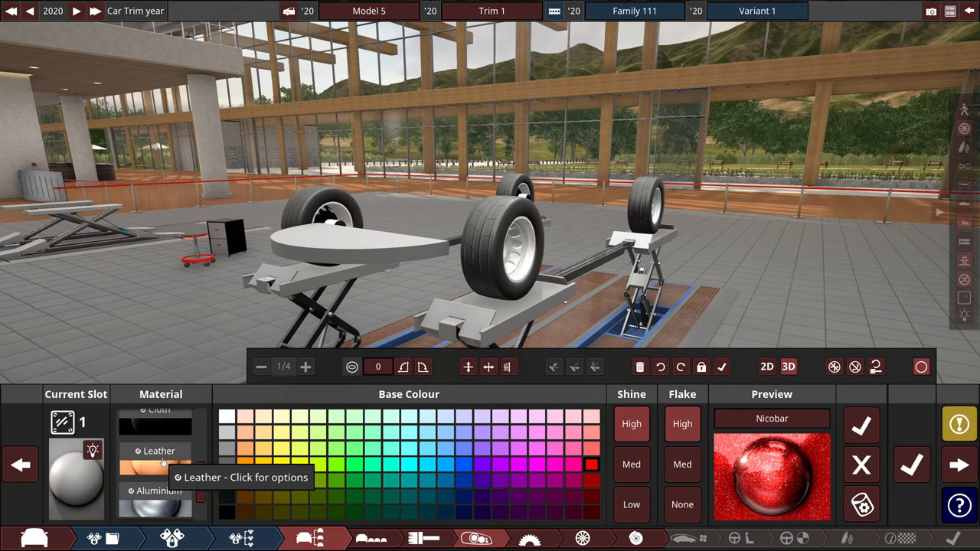
Switch the oval fixture's paint to Plastic and set its base colour
scroll(down, 3)
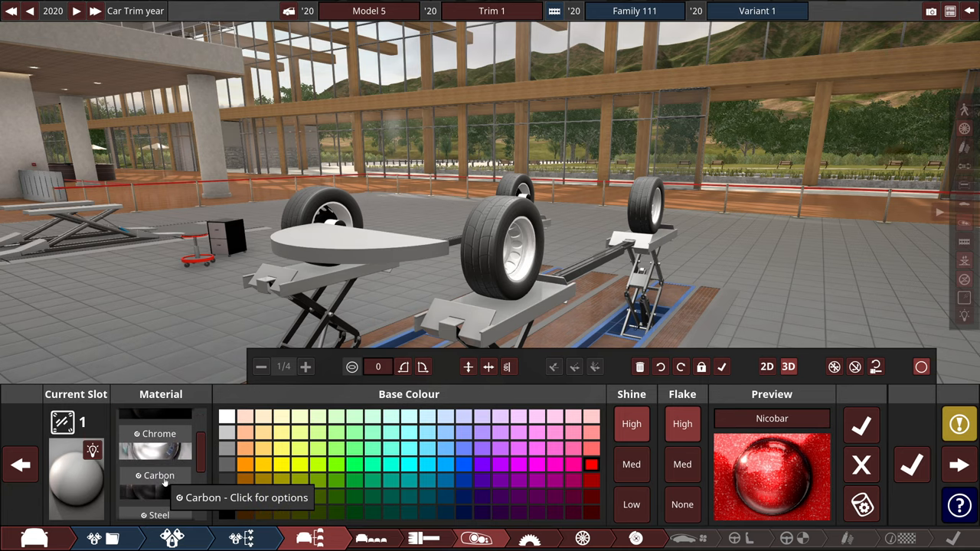
click(159, 438)
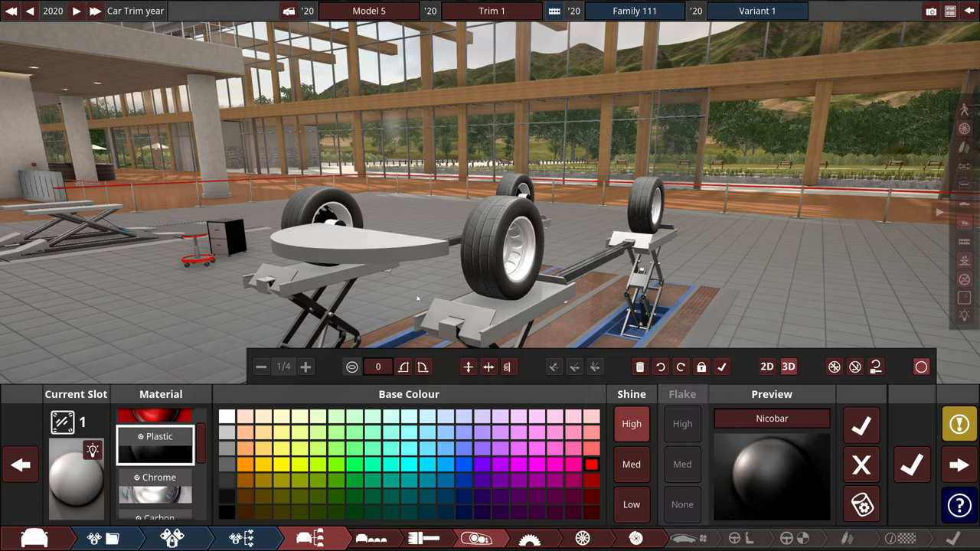
click(161, 437)
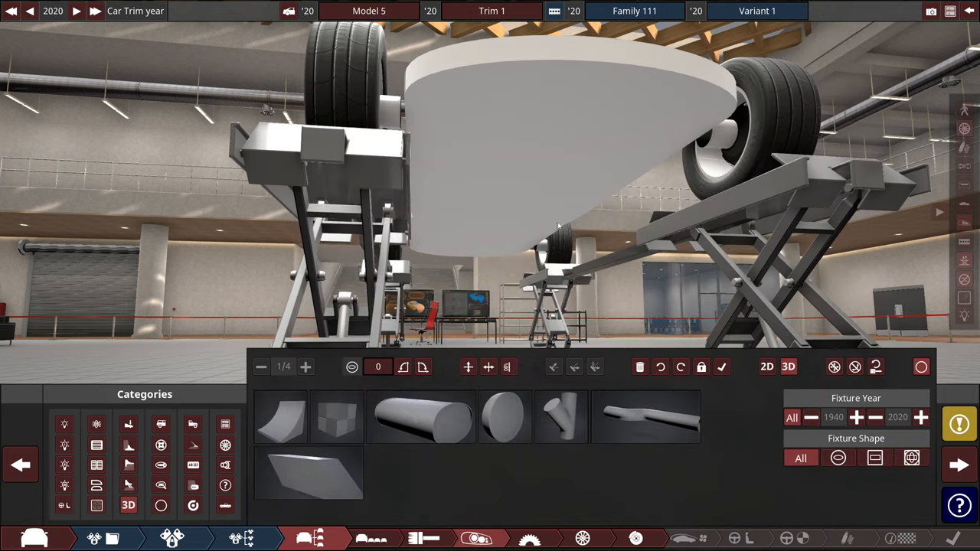
mouse_move(225, 485)
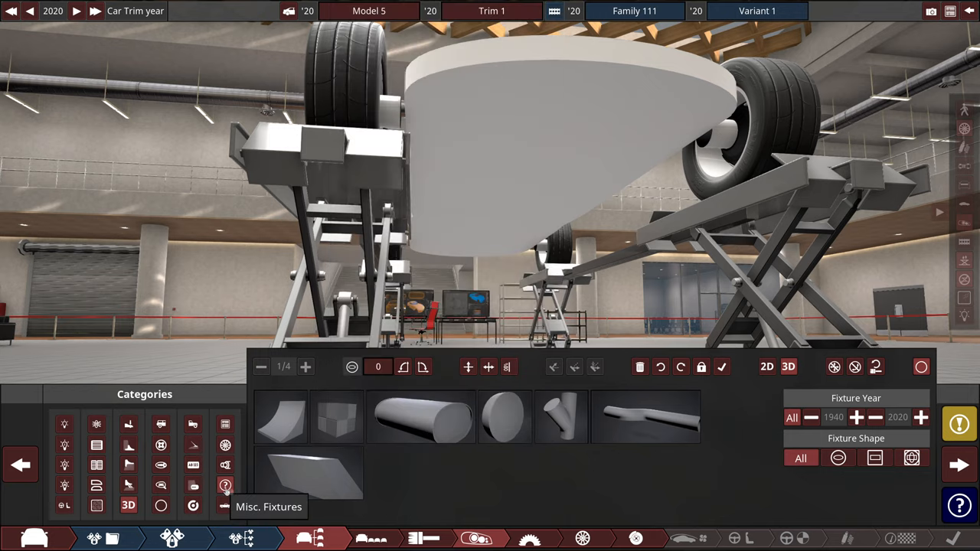
Show the Misc. Fixtures category to build the long flat body slab
click(225, 484)
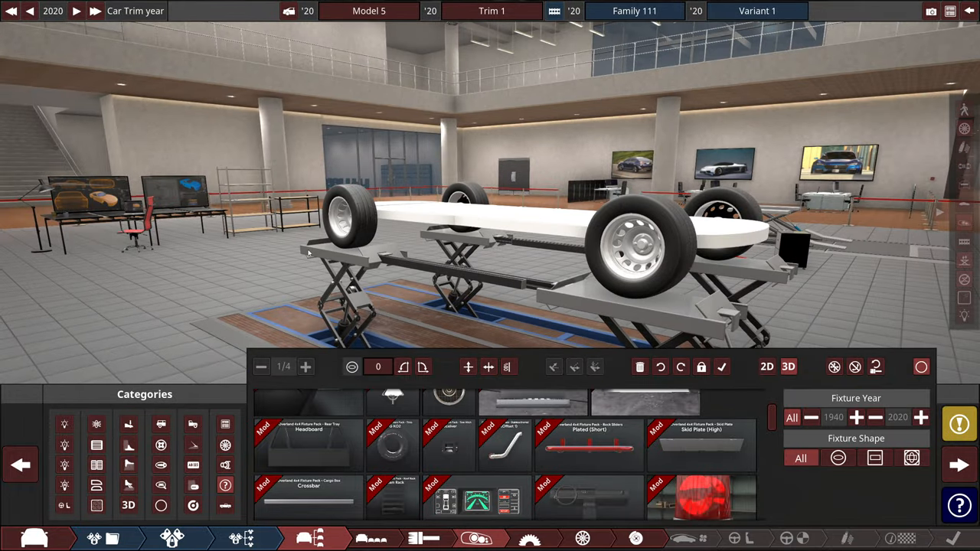
mouse_move(461, 246)
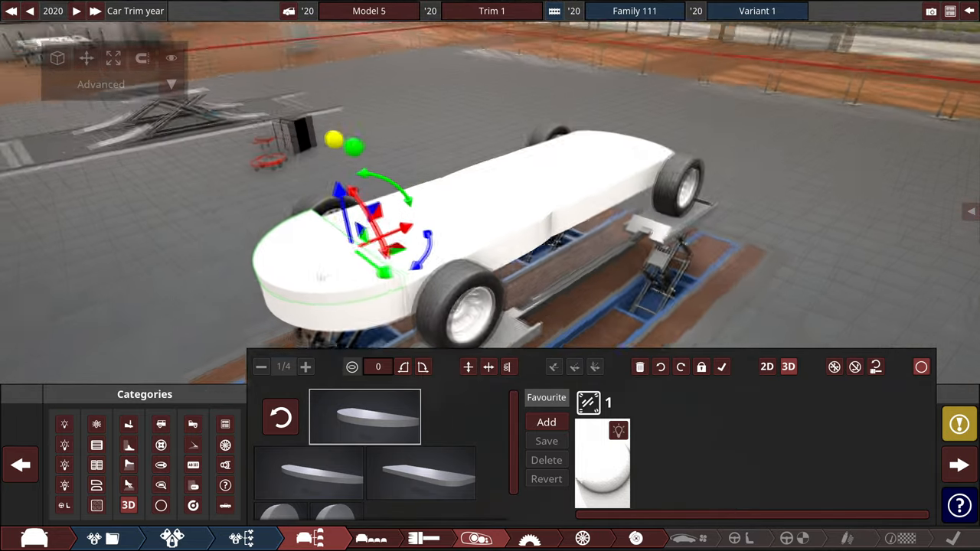
Bring up the material settings for the rounded front nose piece
click(421, 472)
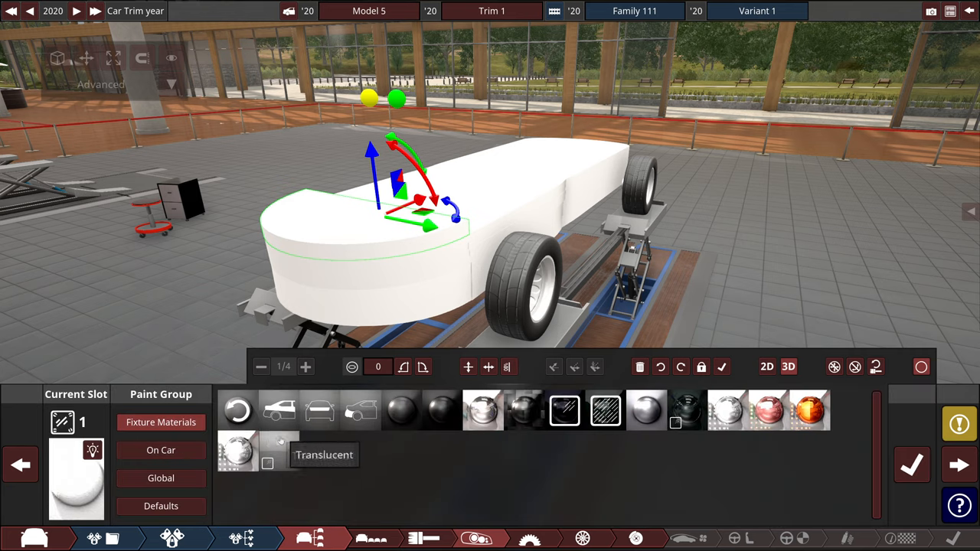
Give the front top piece a red Wrinkle Paint finish
click(161, 450)
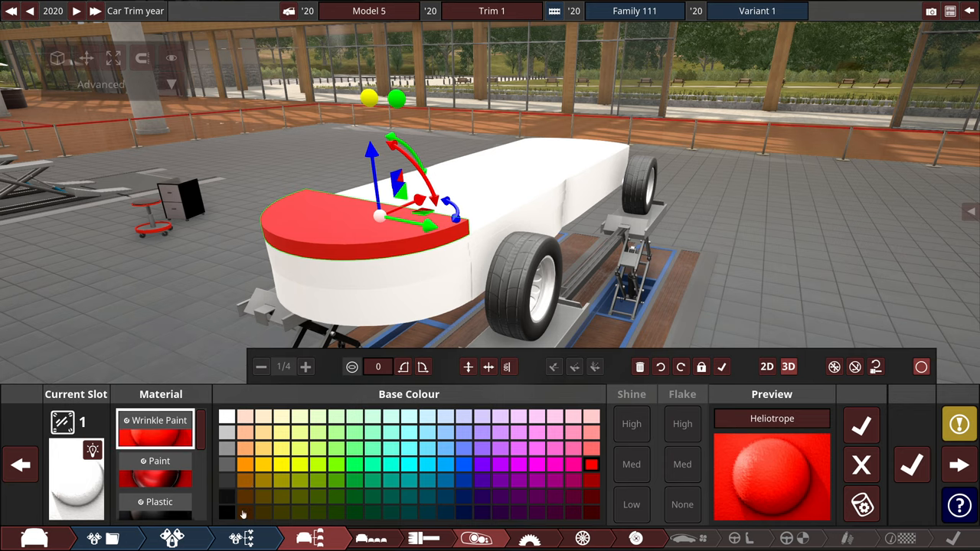
click(227, 513)
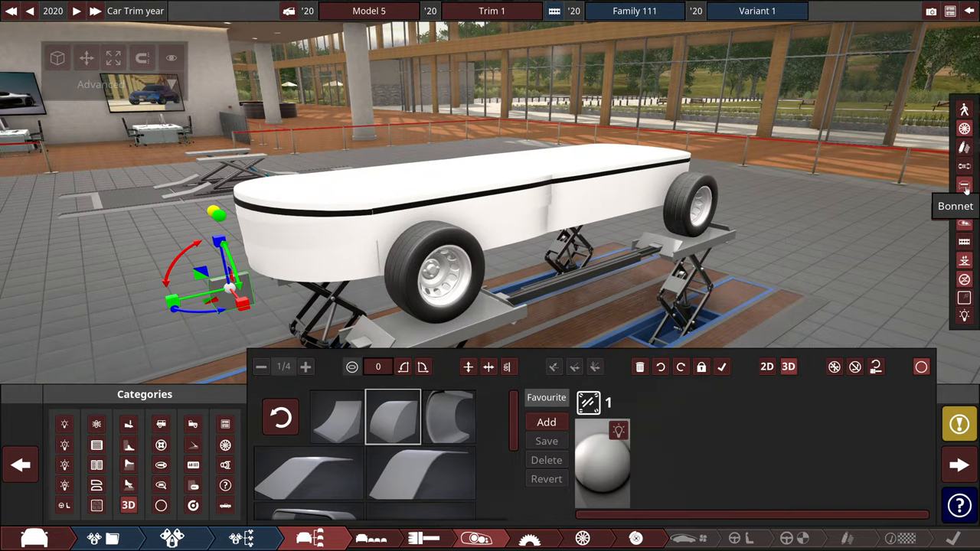
mouse_move(965, 205)
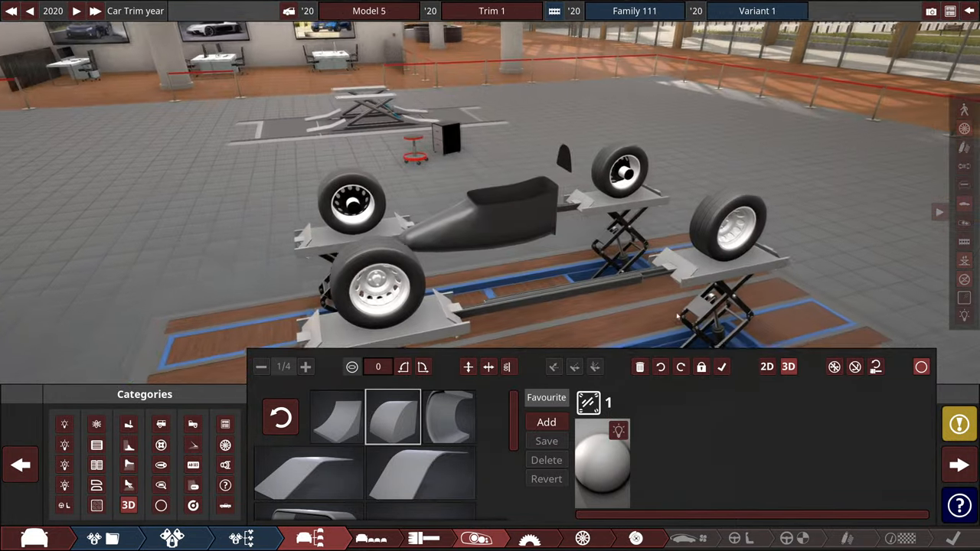
Toggle body visibility before placing the small front block fixture
click(965, 205)
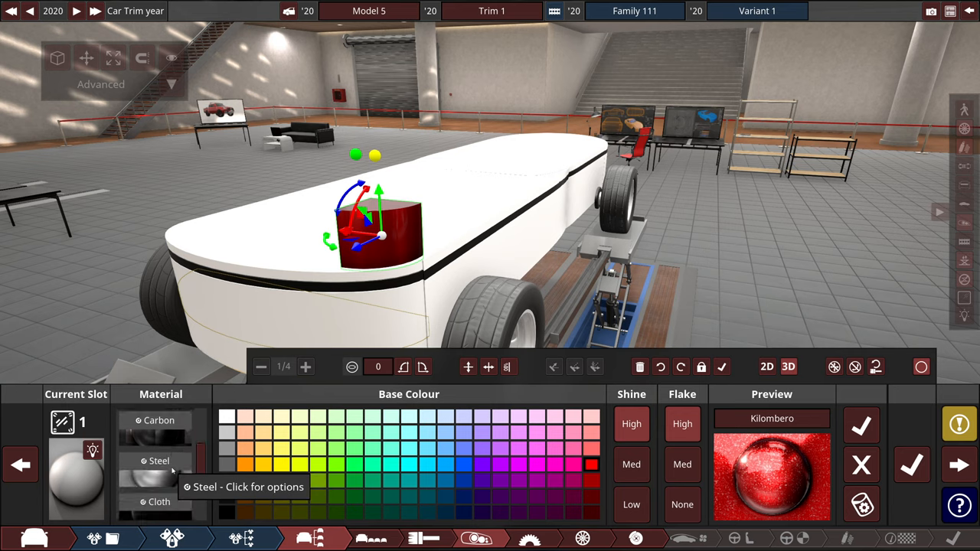
Scroll the fixture options while choosing a black finish for the block
scroll(down, 3)
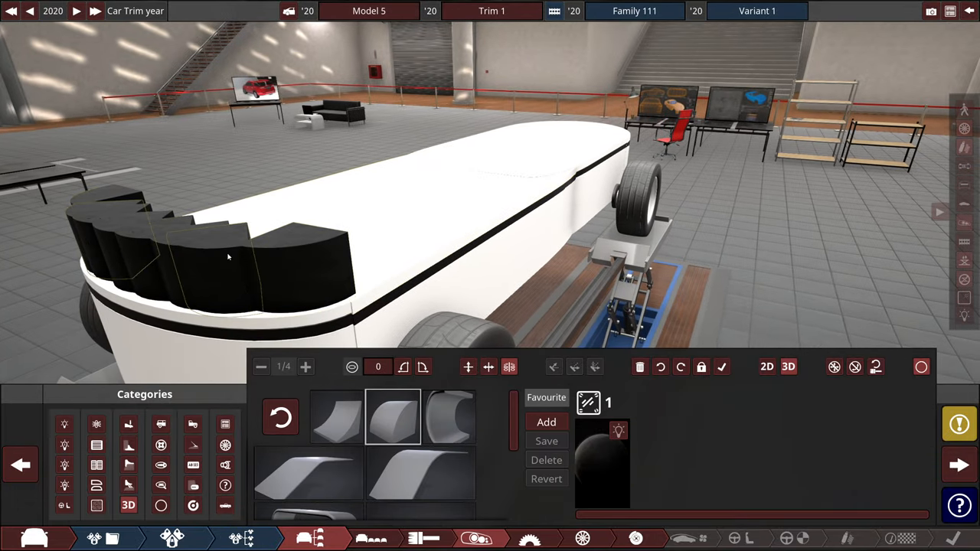
Select one of the black upper blocks to continue building the shoe's upper
click(227, 257)
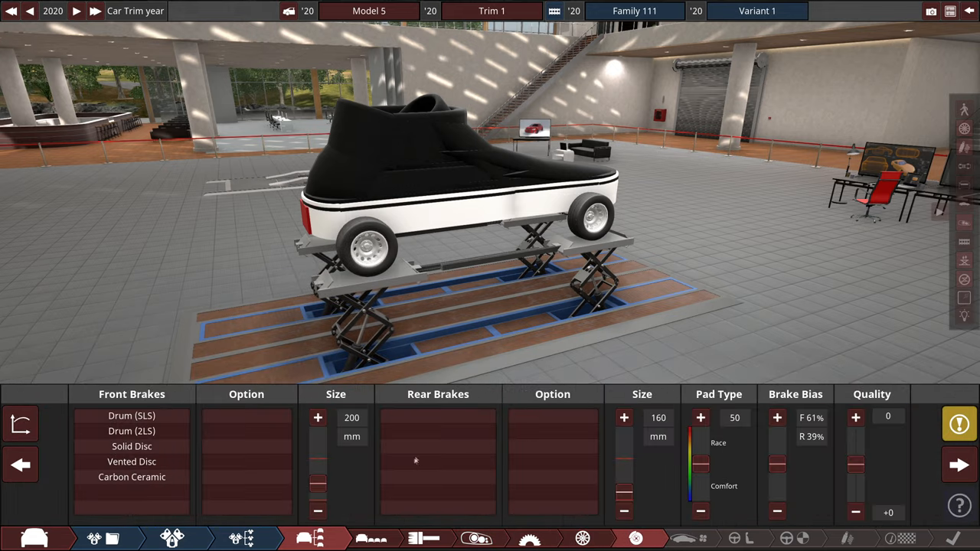
click(132, 477)
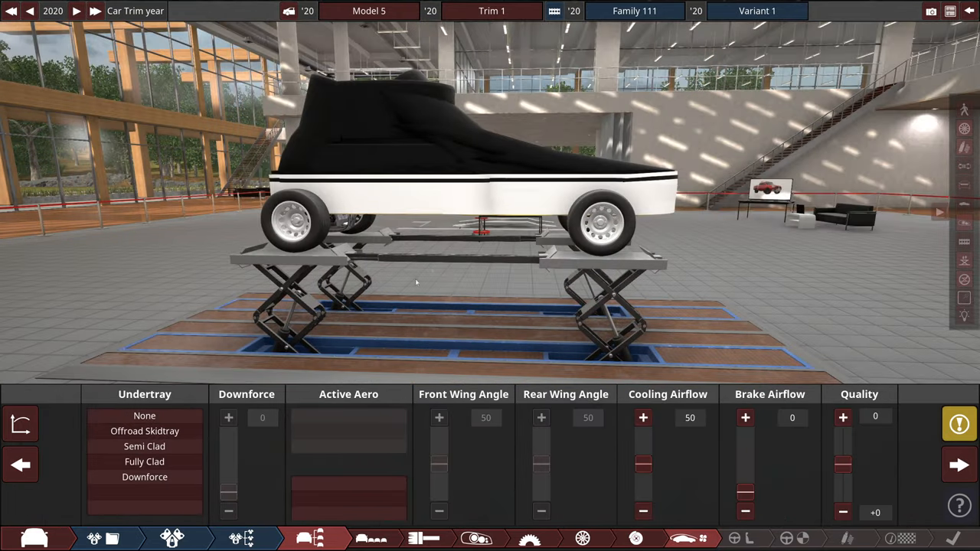
mouse_move(144, 478)
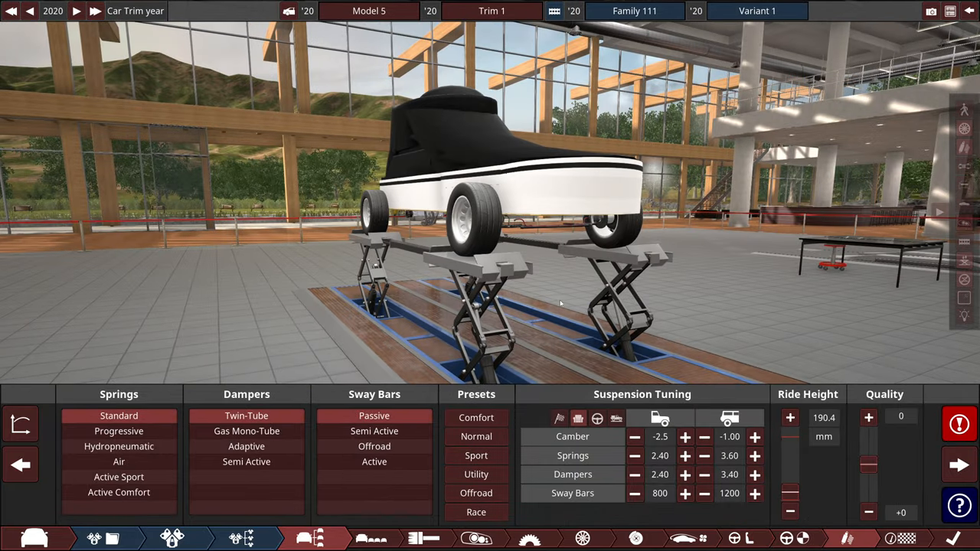
mouse_move(802, 490)
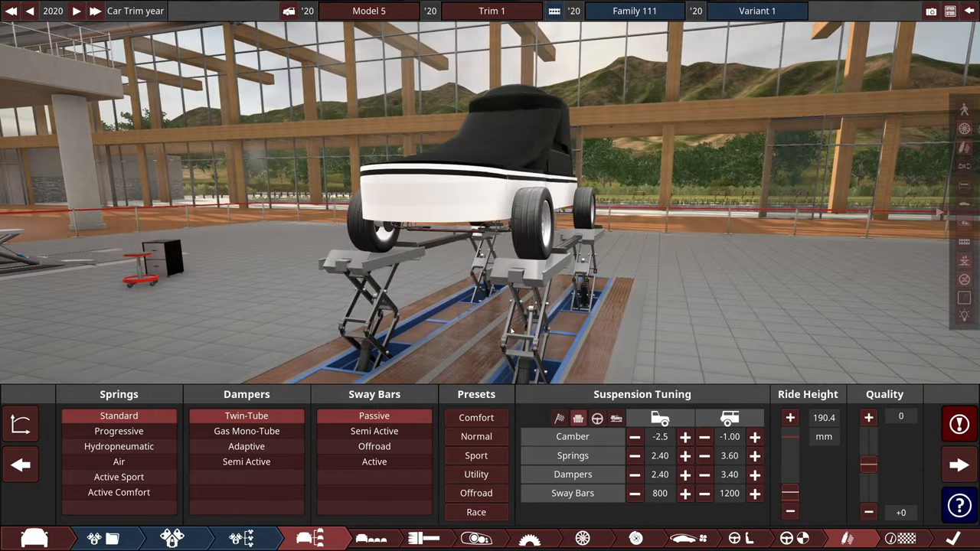
Select a fixture on the sneaker body while the basic shapes catalogue shows
click(790, 417)
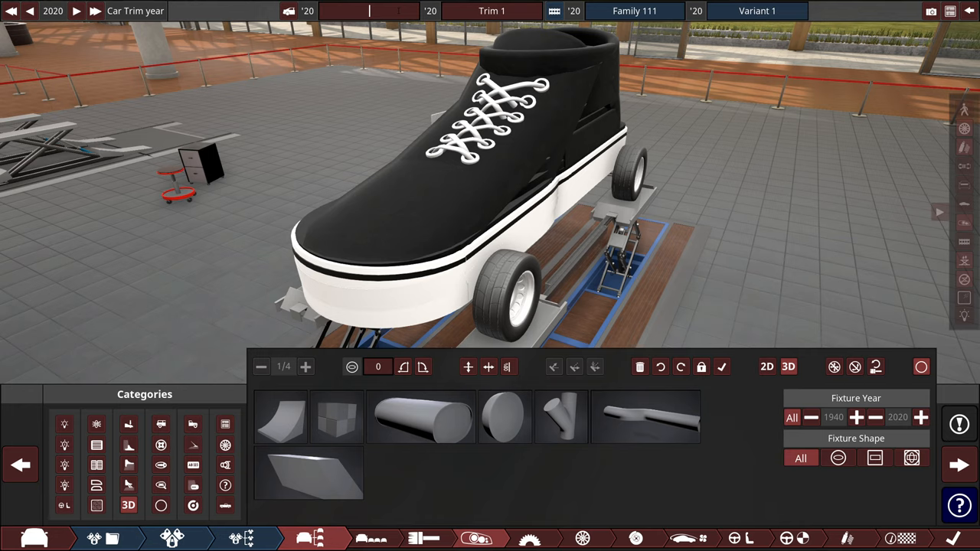
Begin renaming the car model by entering 'Van'
text(Vans)
click(492, 11)
text(Skate Shoe)
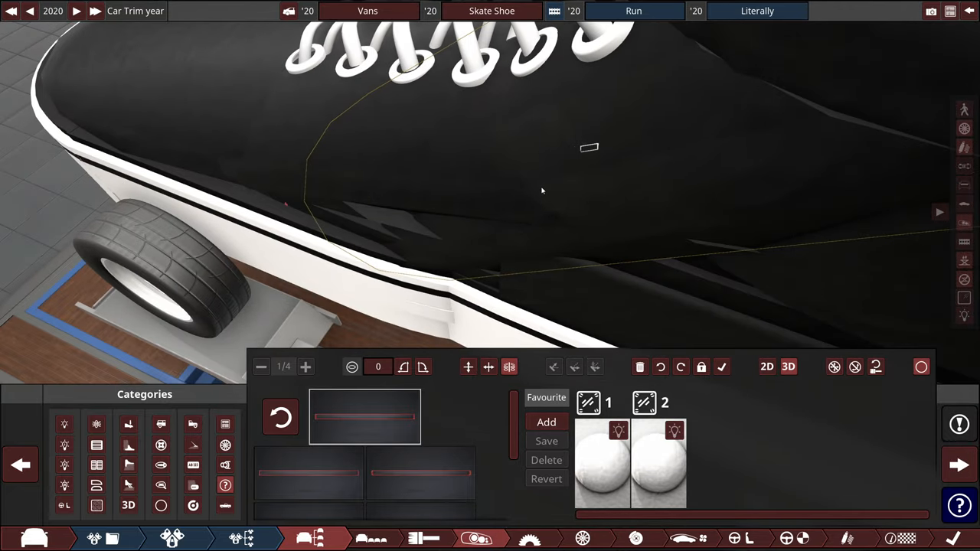
Apply the chosen material preset to the shoe's black upper
click(590, 147)
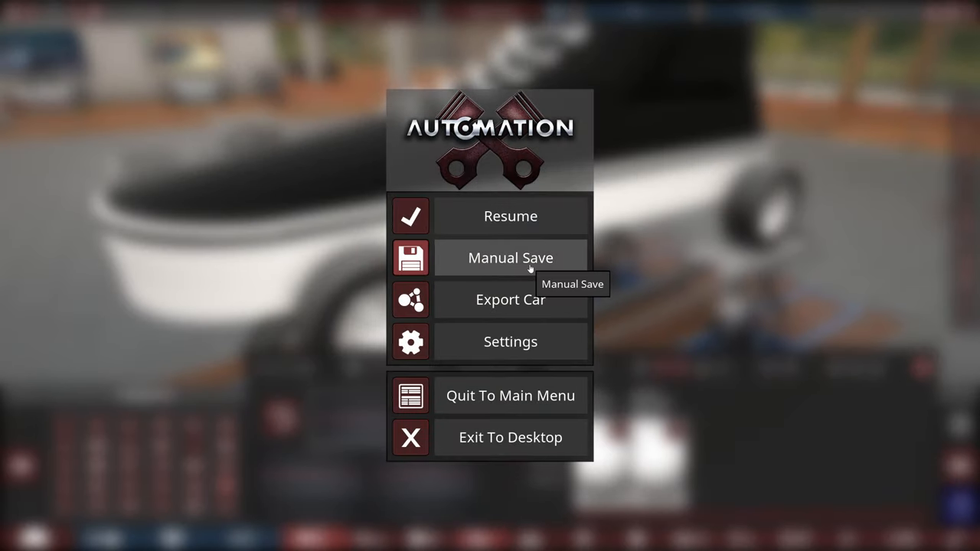
Save the Vans shoe car design with Manual Save from the pause menu
click(510, 216)
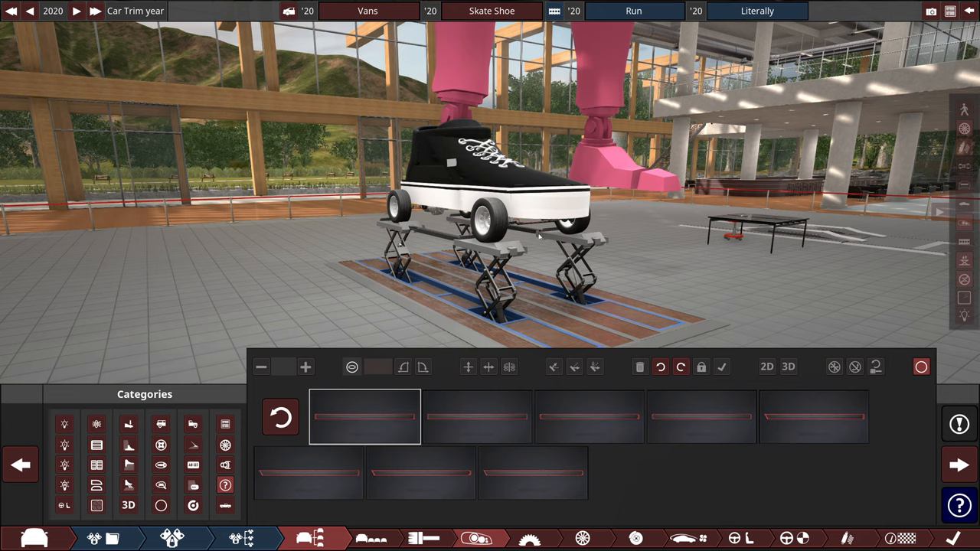
mouse_move(861, 251)
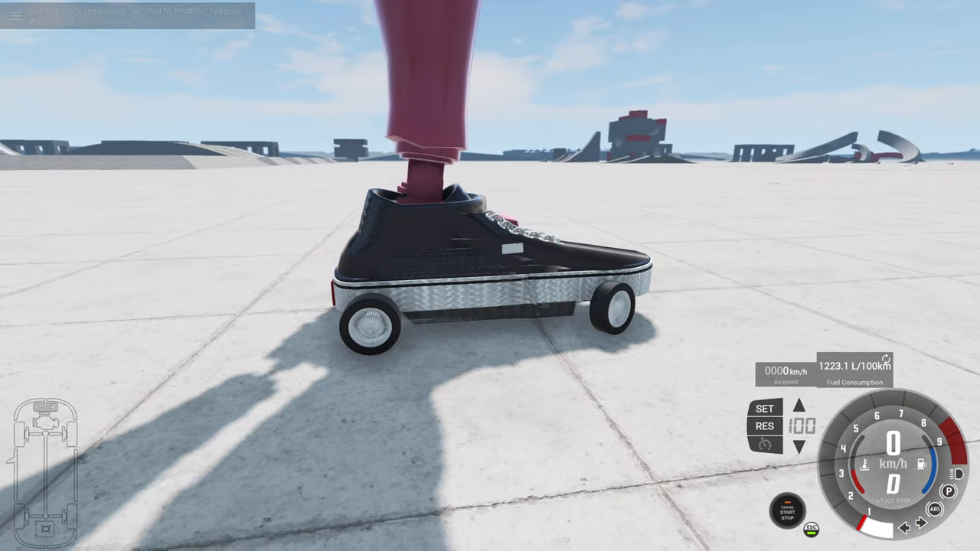
Hold throttle to drive the shoe car forward and accelerate to about 90 km/h
key(w)
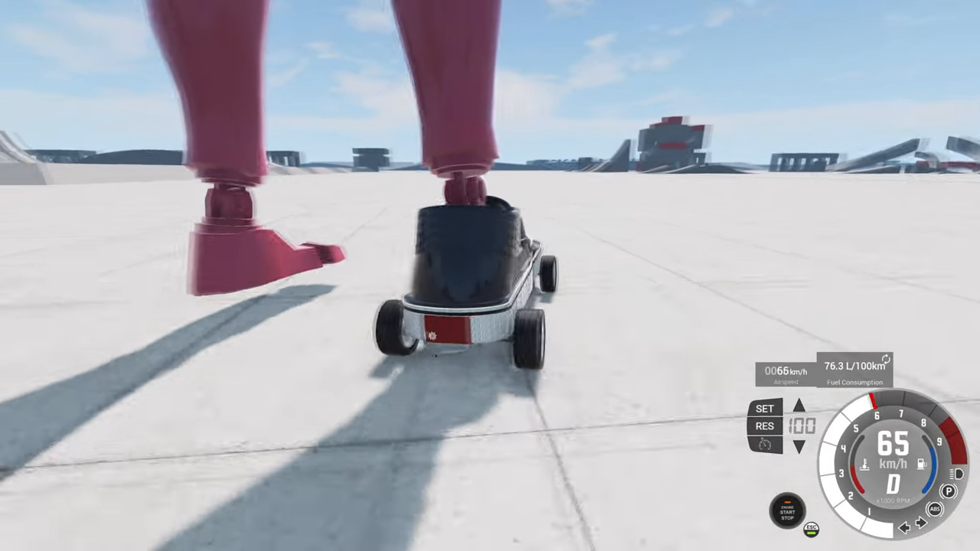
key(w)
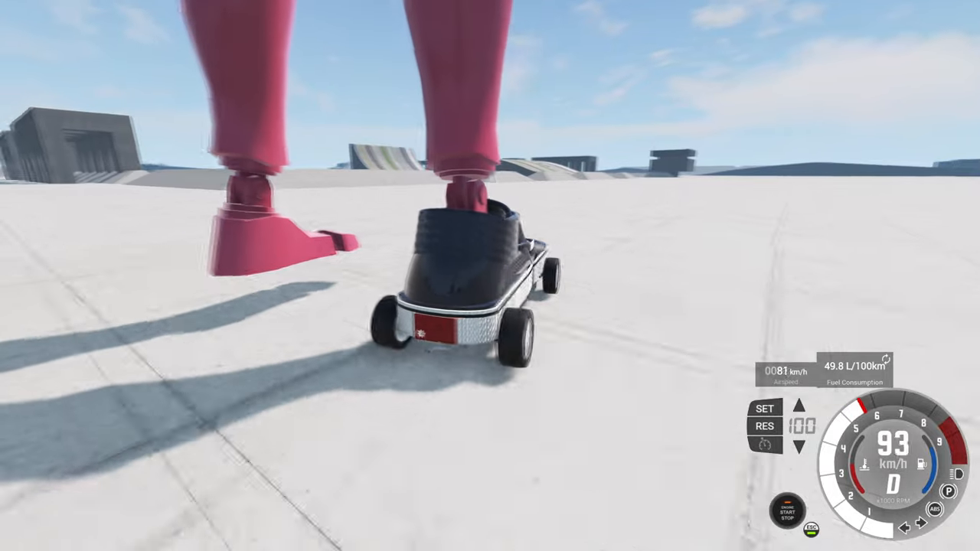